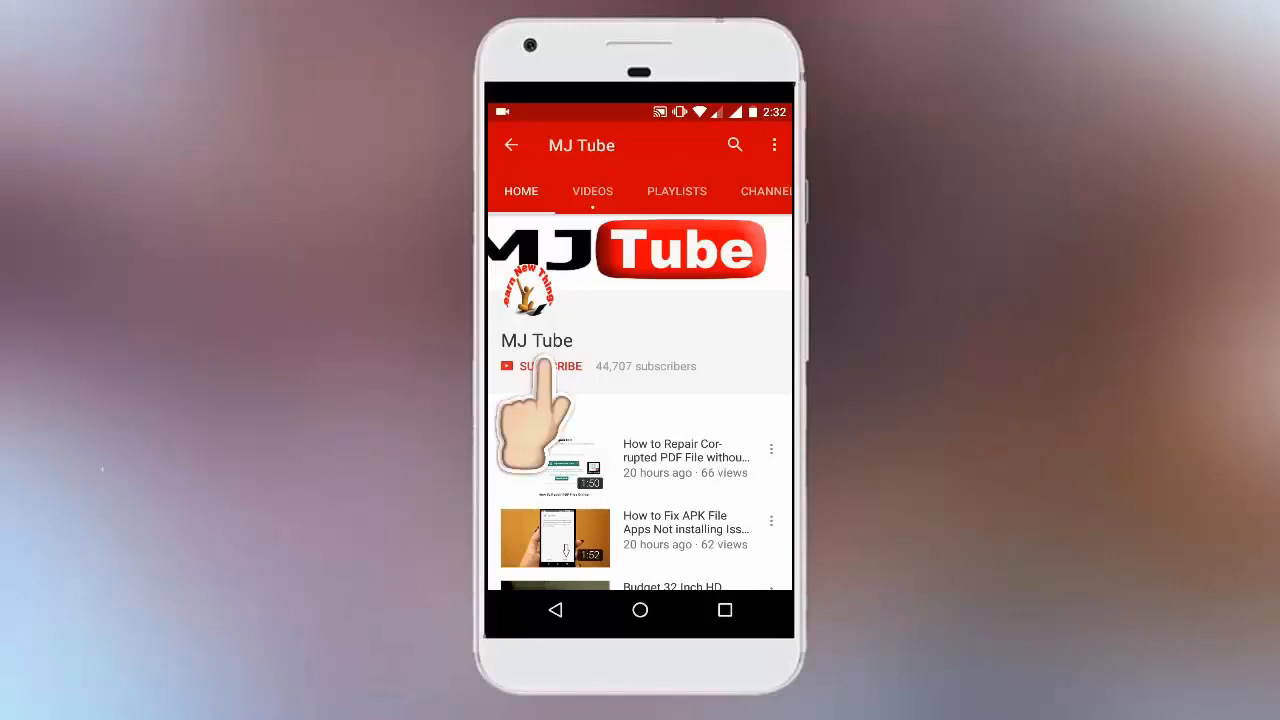
# Reach the Labs page of Gmail settings via the gear menu, listing experimental features
pyautogui.click(540, 364)
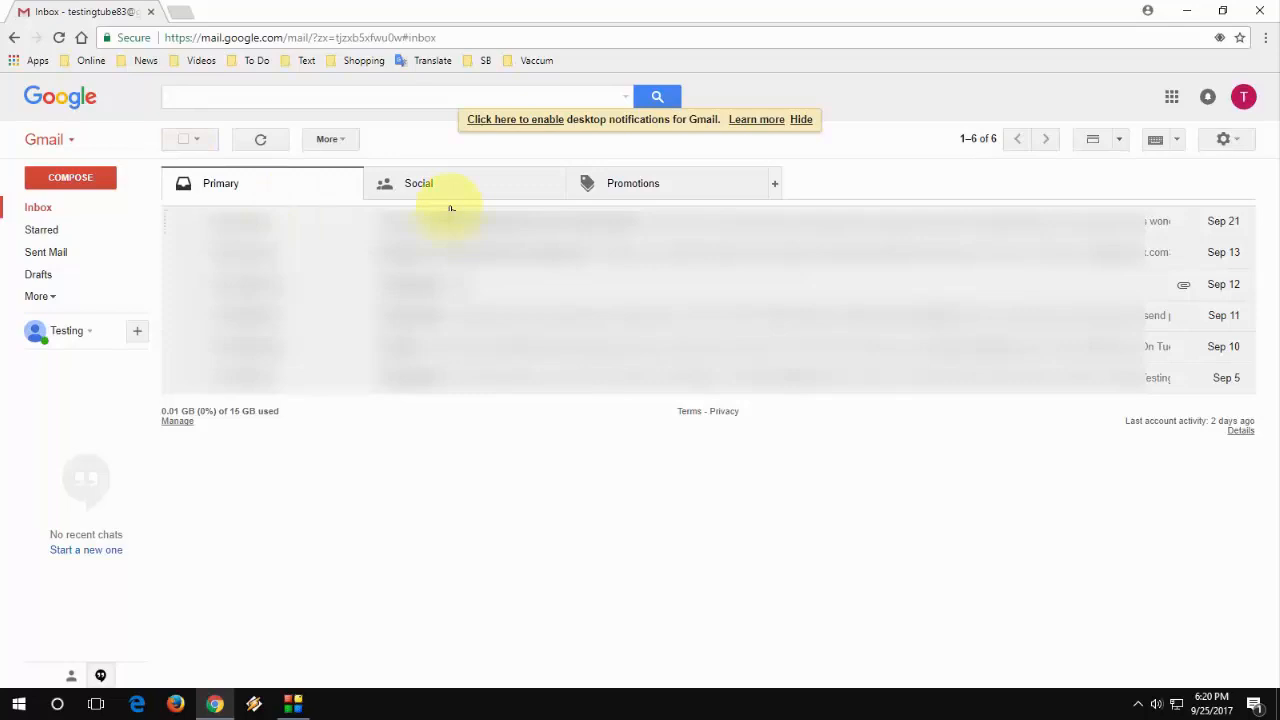
pyautogui.click(1224, 140)
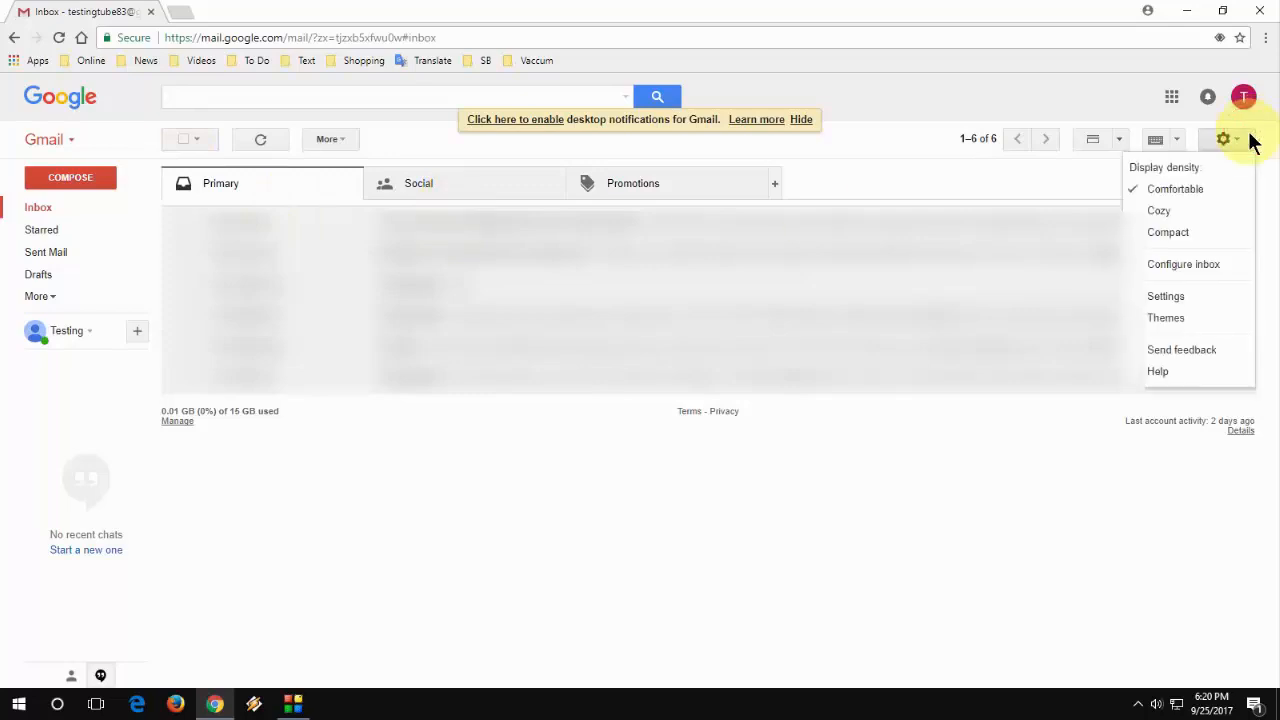
pyautogui.moveTo(1164, 296)
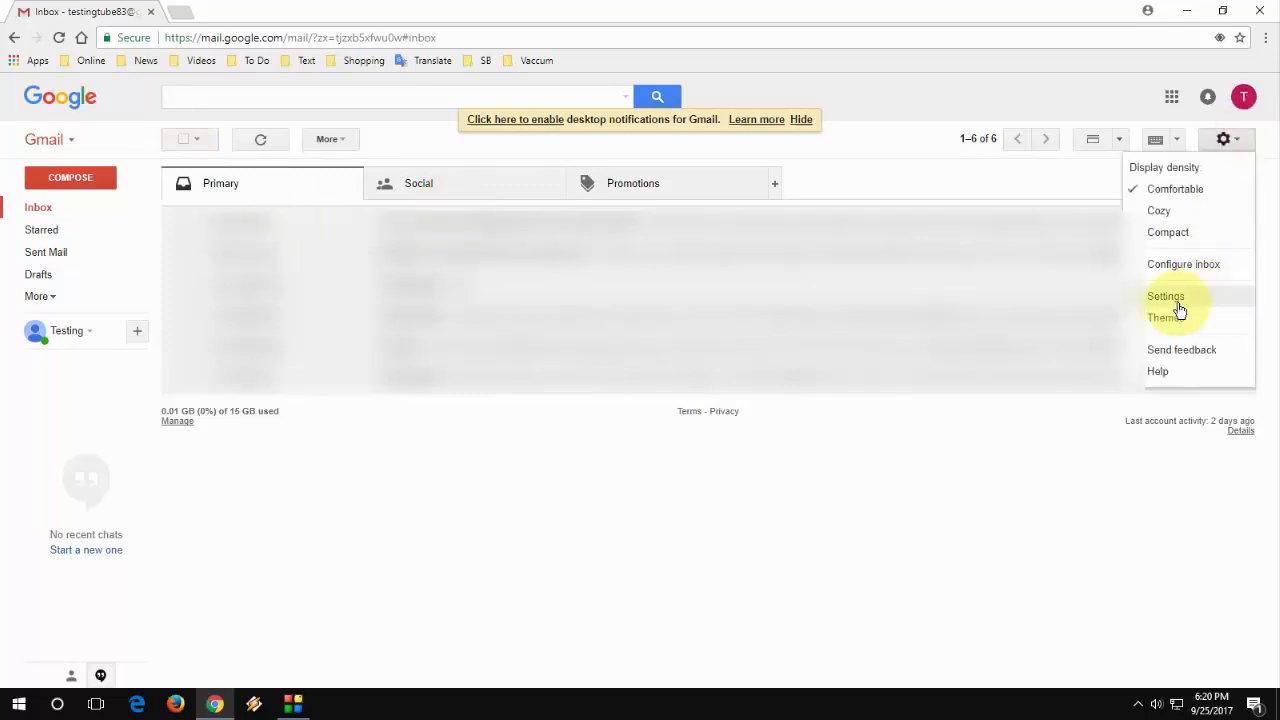
pyautogui.moveTo(1240, 138)
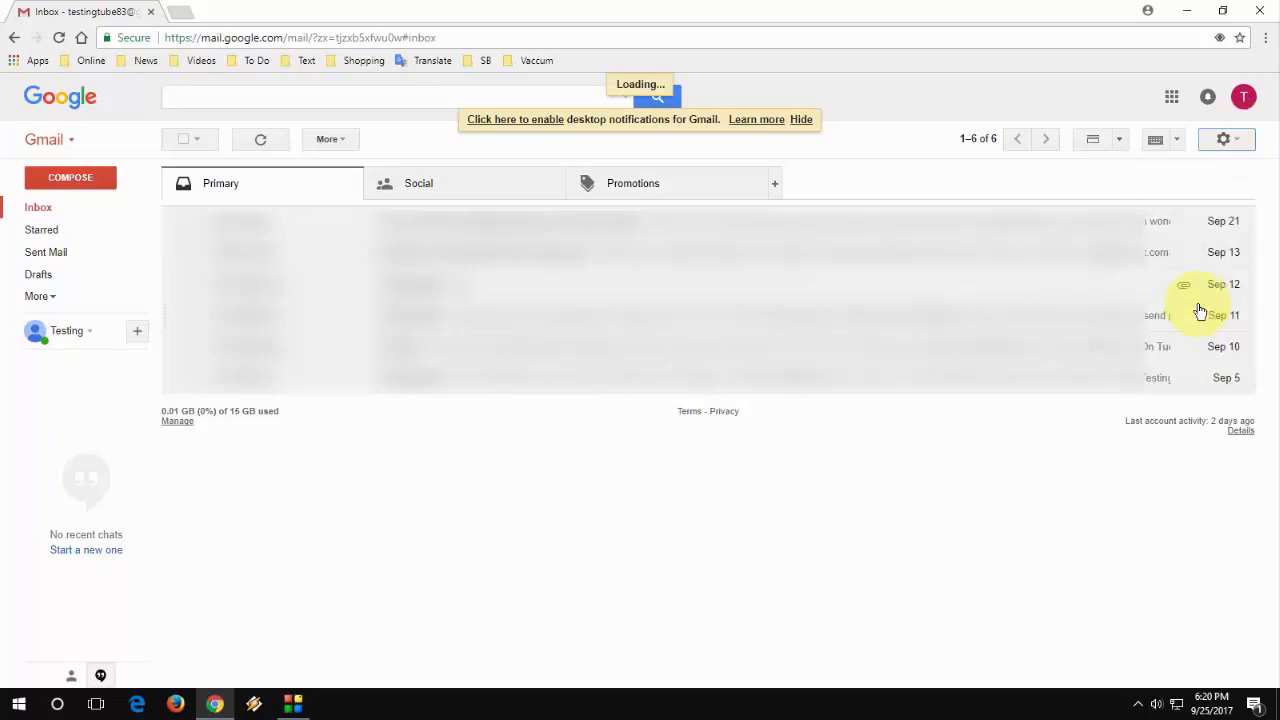
pyautogui.click(1224, 140)
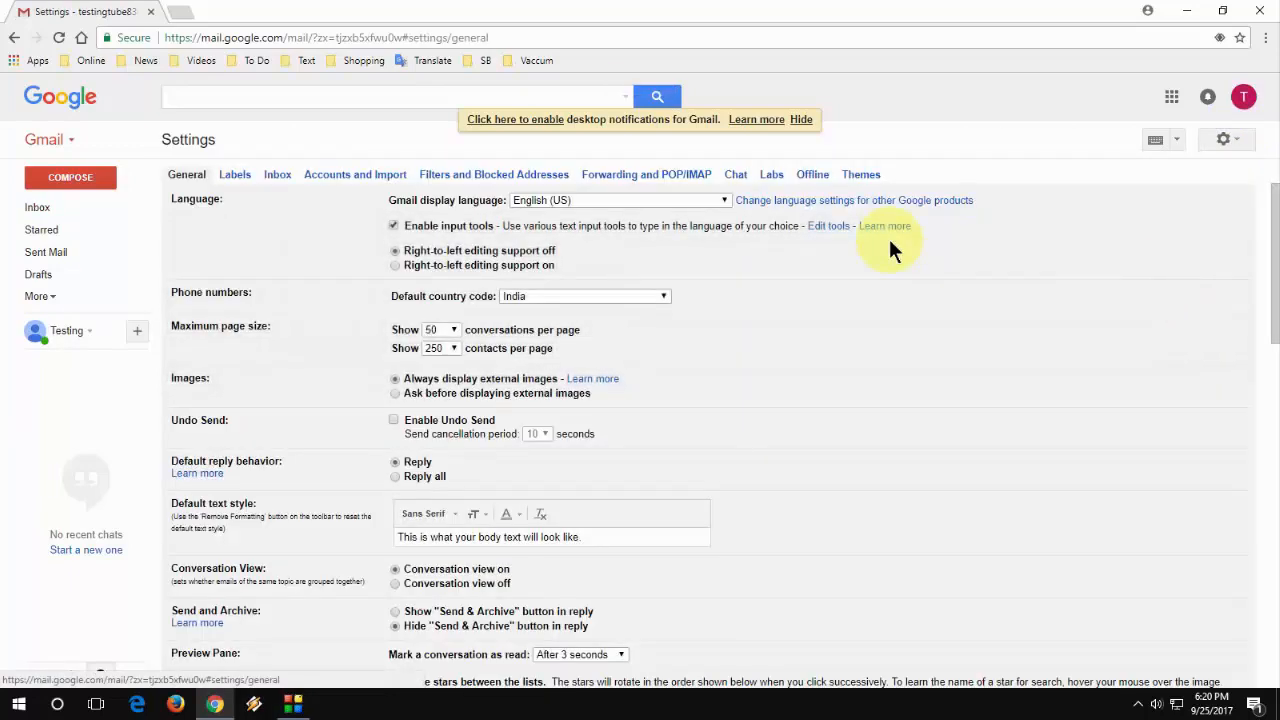
pyautogui.press('ctrl+plus')
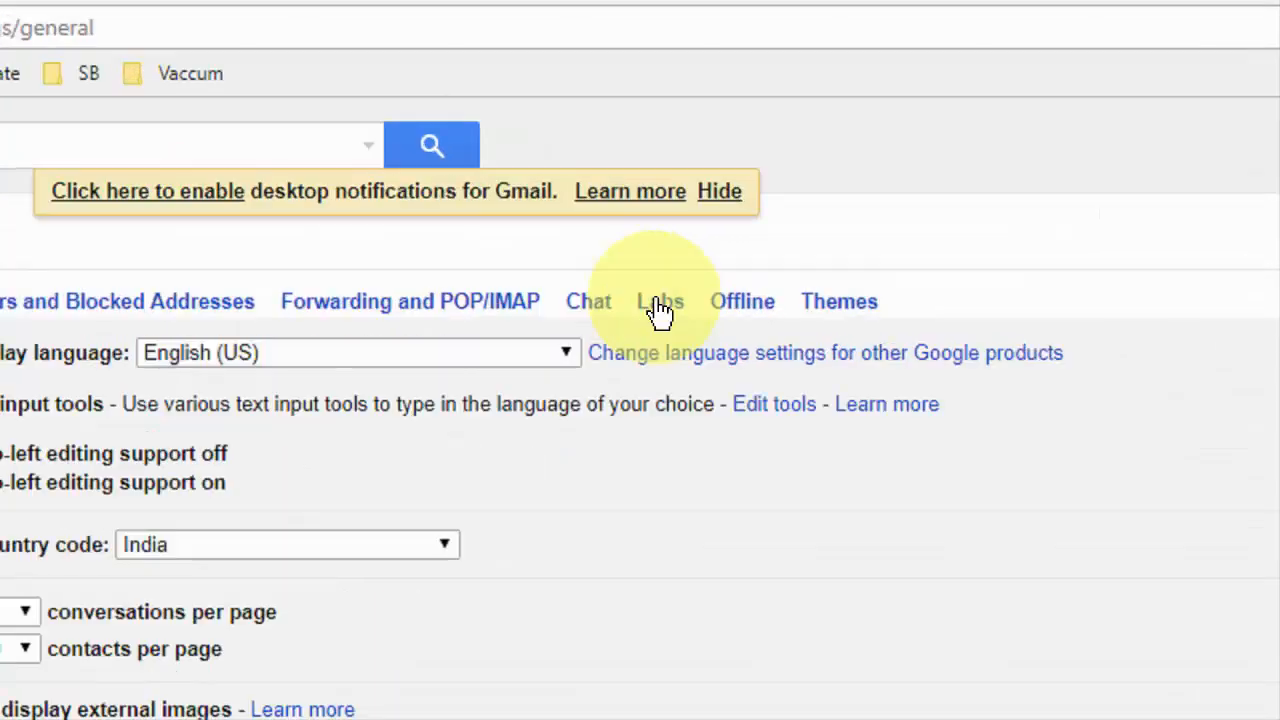
pyautogui.click(660, 300)
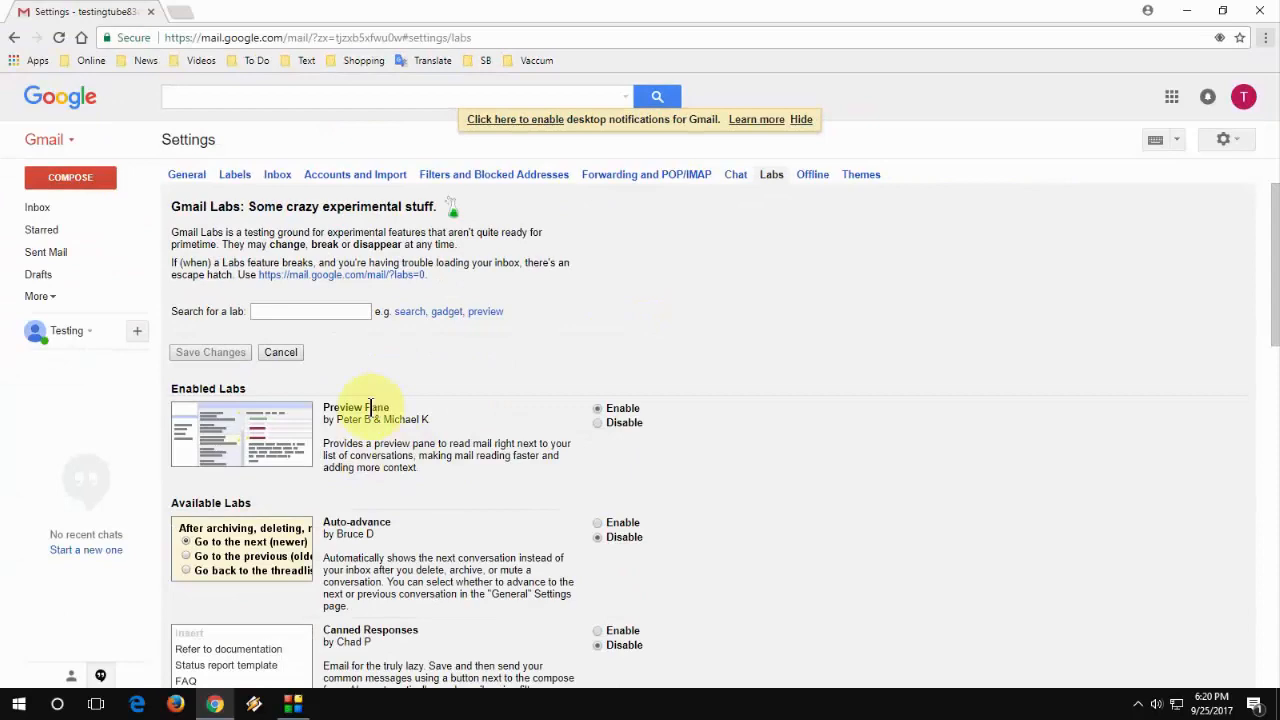
pyautogui.scroll(-3)
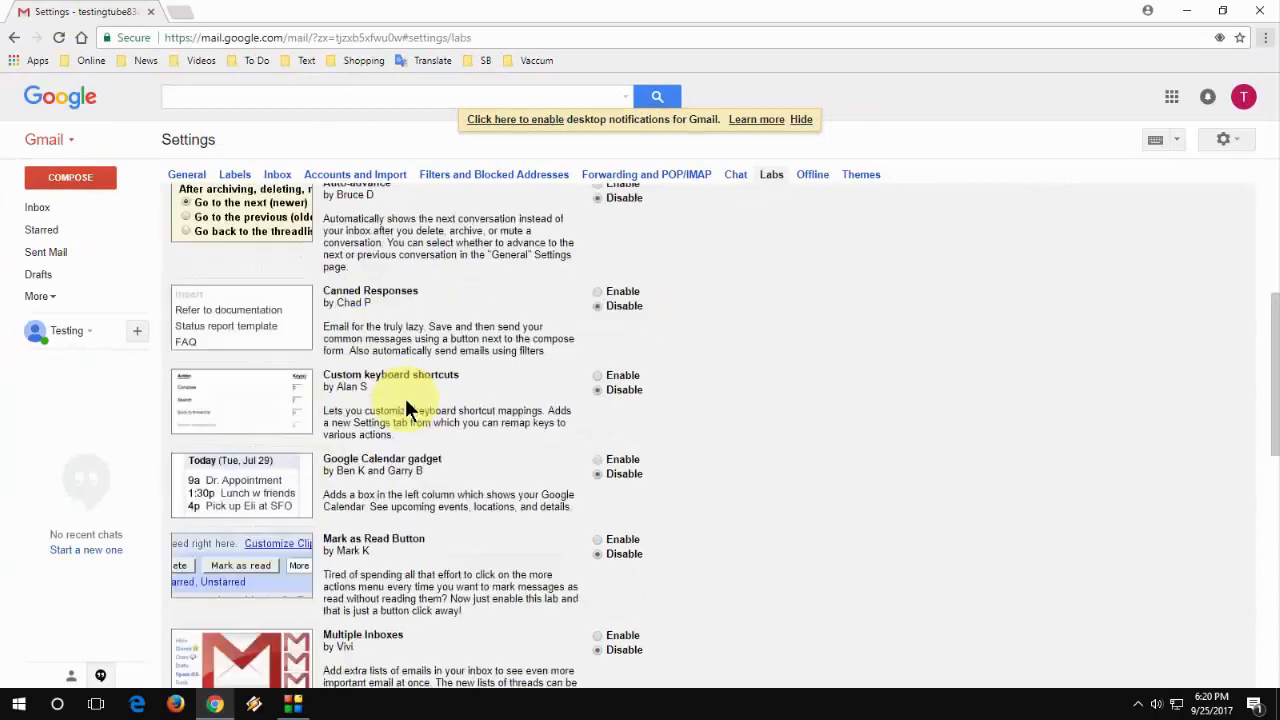
pyautogui.scroll(-3)
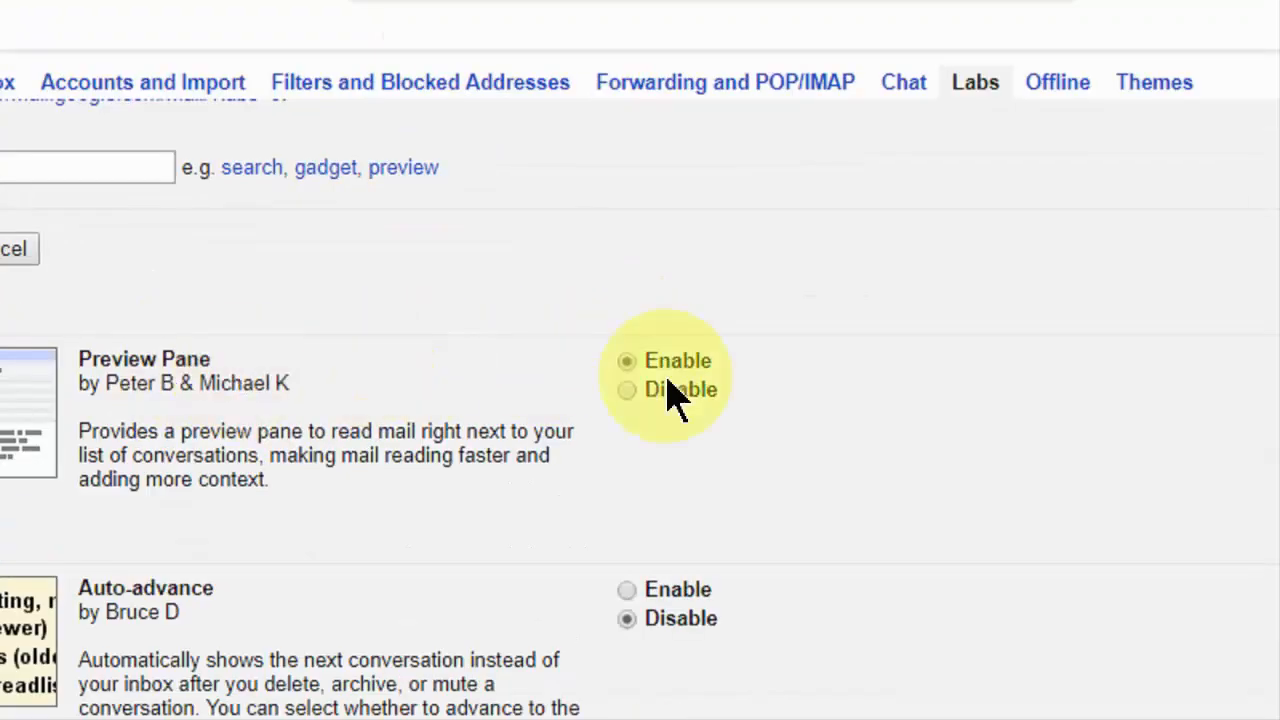
pyautogui.scroll(3)
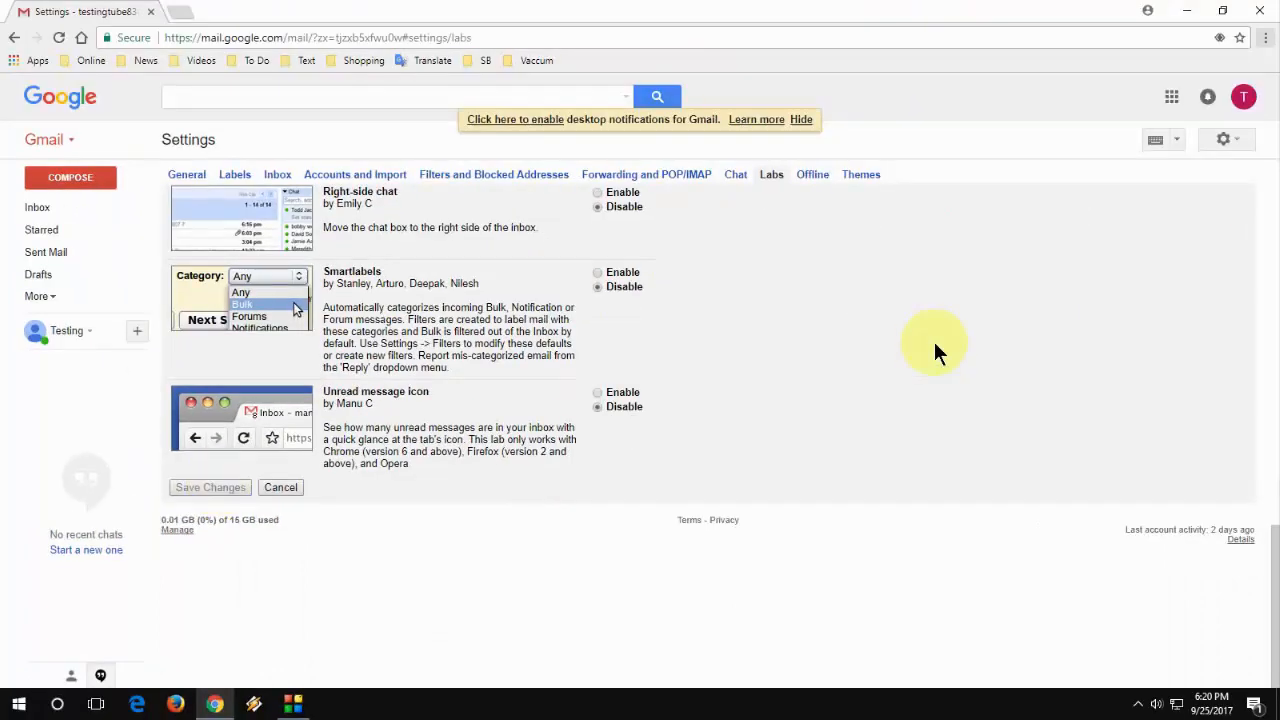
pyautogui.scroll(3)
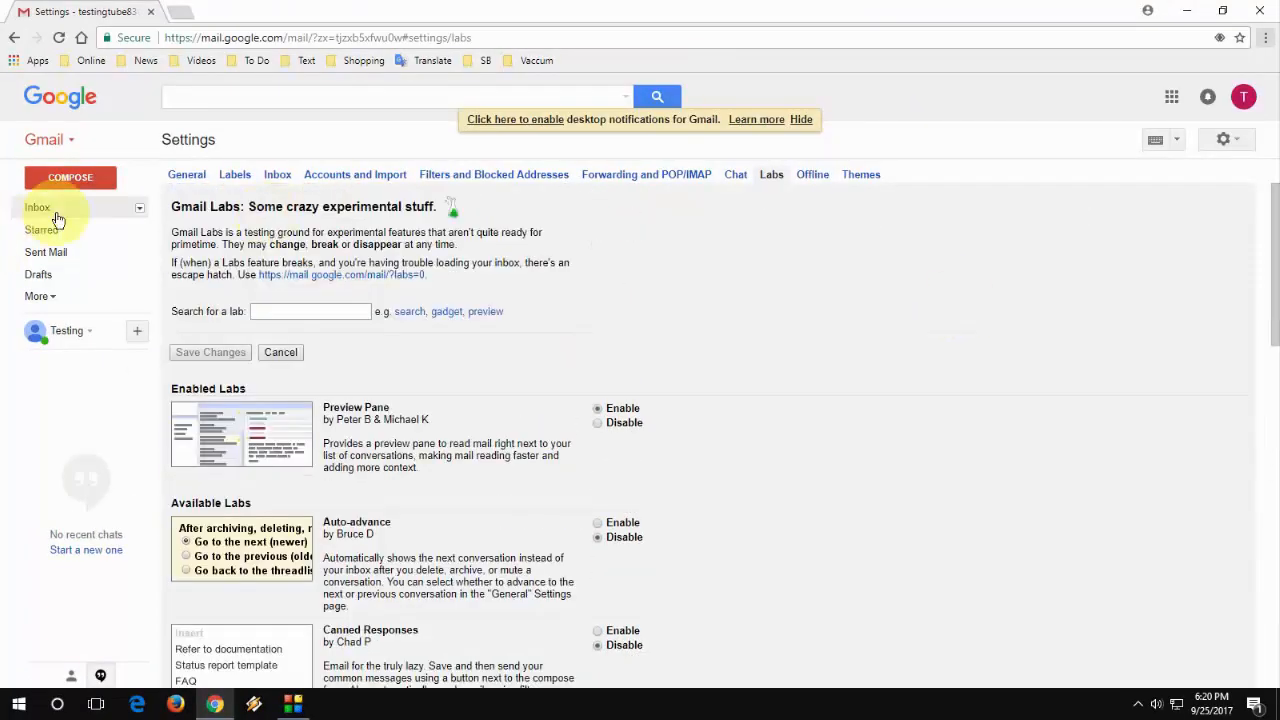
# Go back to the inbox and switch it to the Vertical Split layout with a reading pane
pyautogui.click(36, 206)
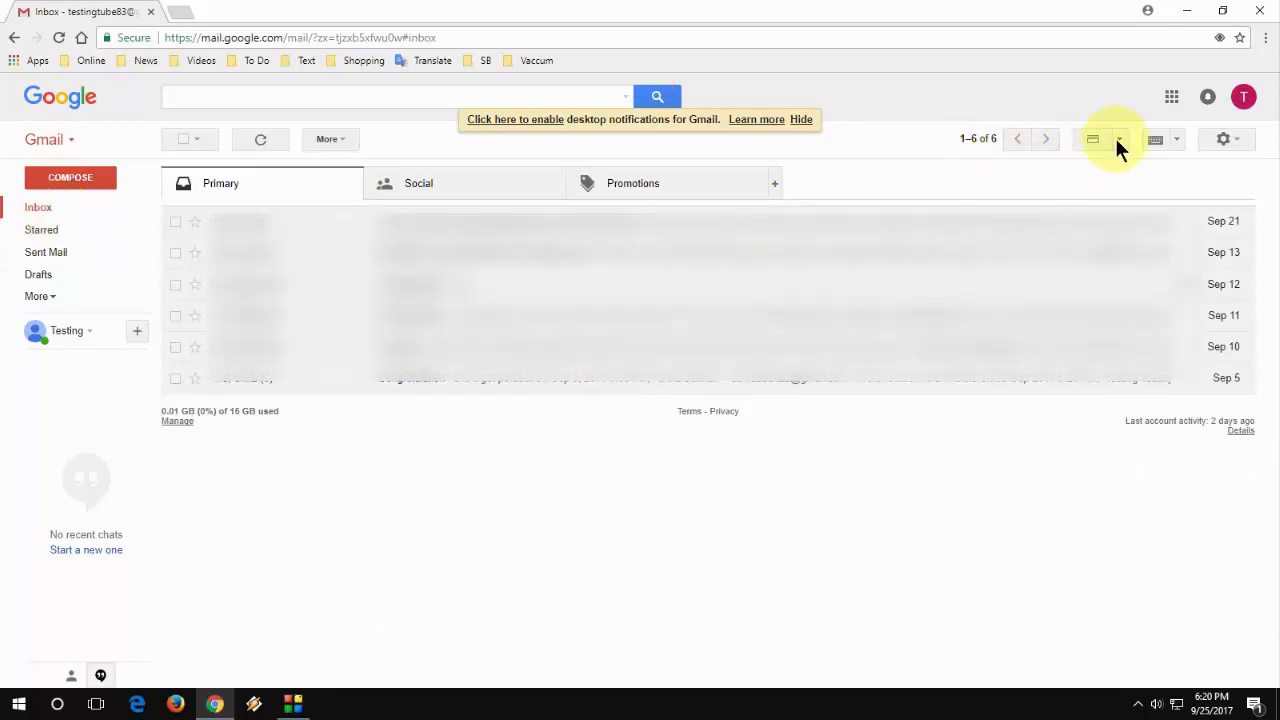
pyautogui.click(1120, 140)
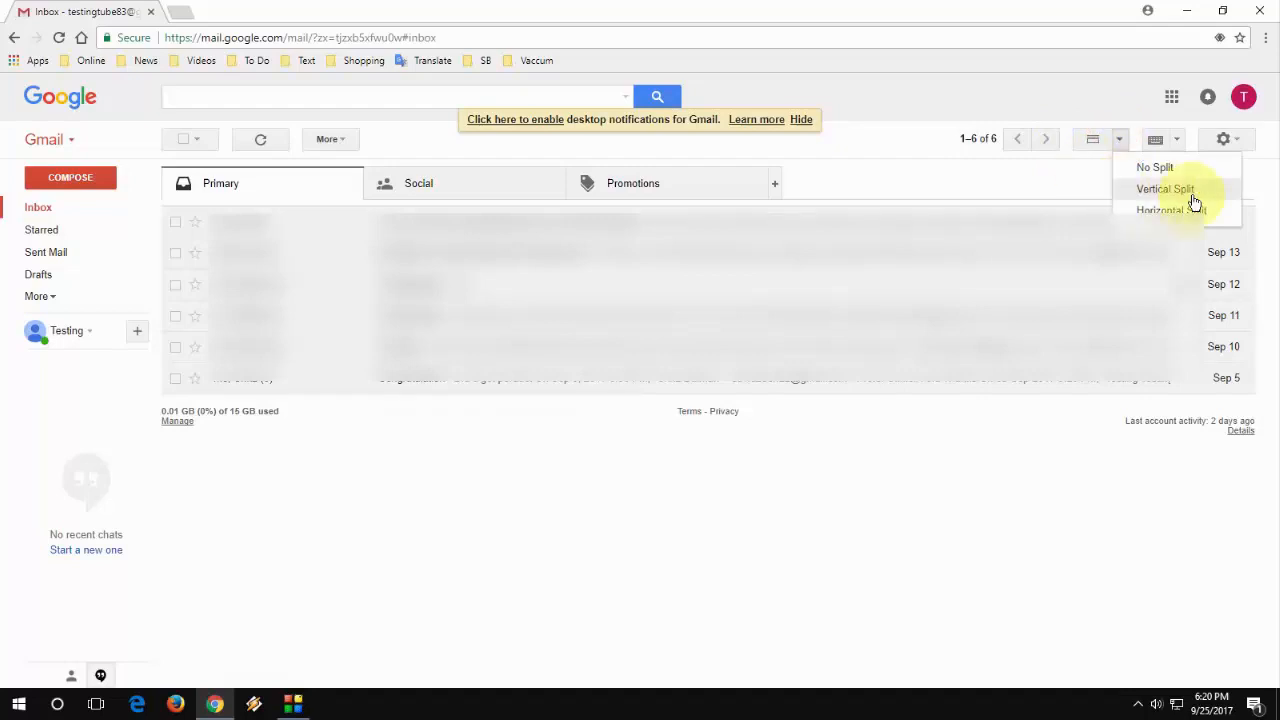
pyautogui.click(1164, 188)
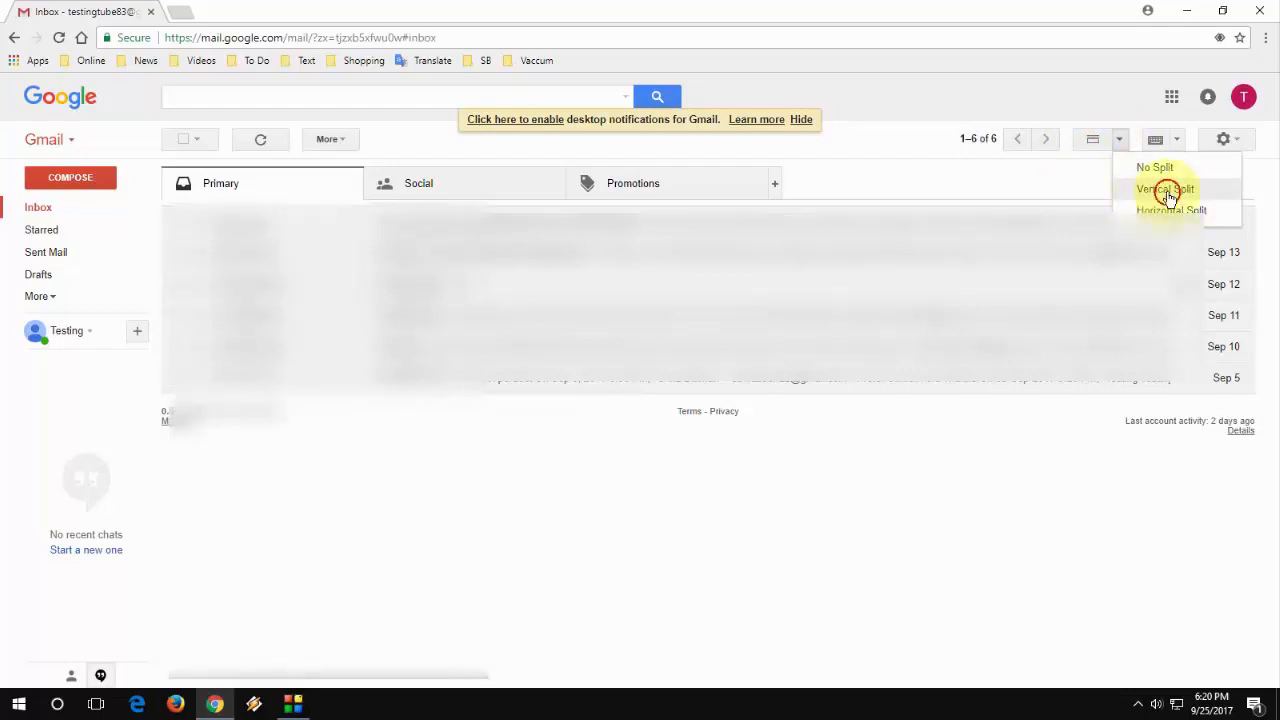
pyautogui.click(1164, 188)
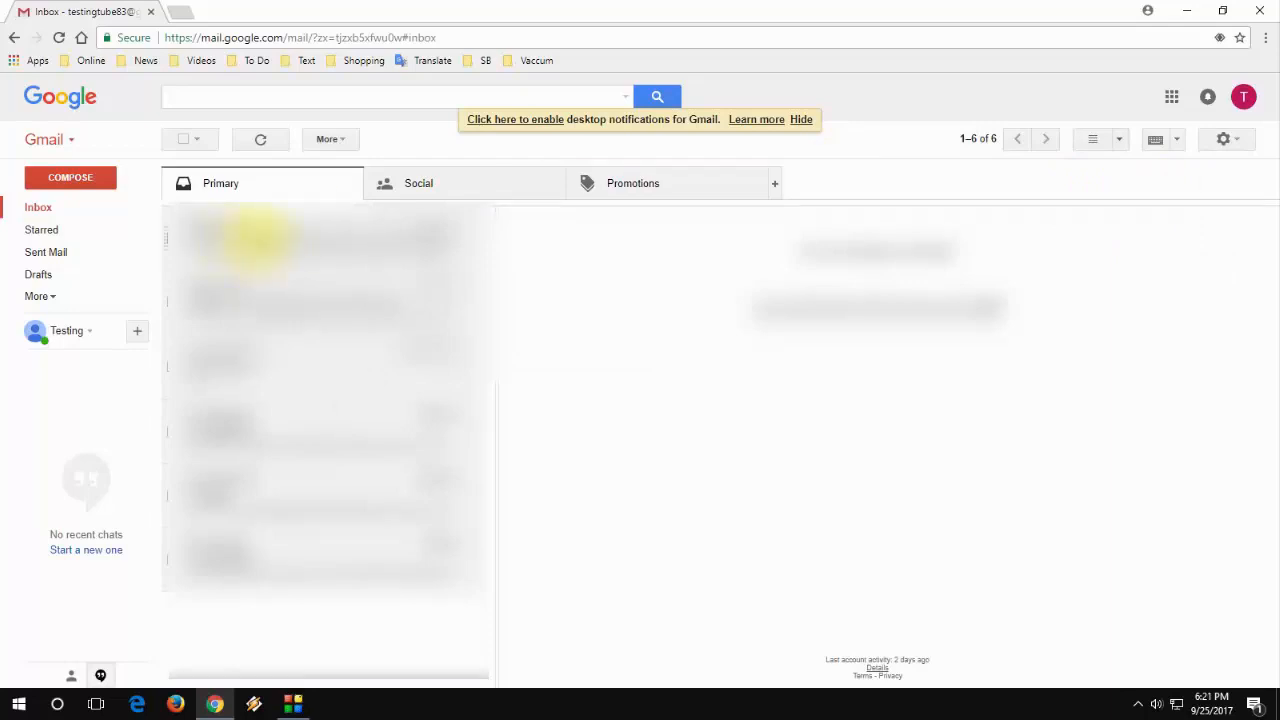
# Display the first inbox email in the right-hand preview pane and read through it
pyautogui.click(320, 240)
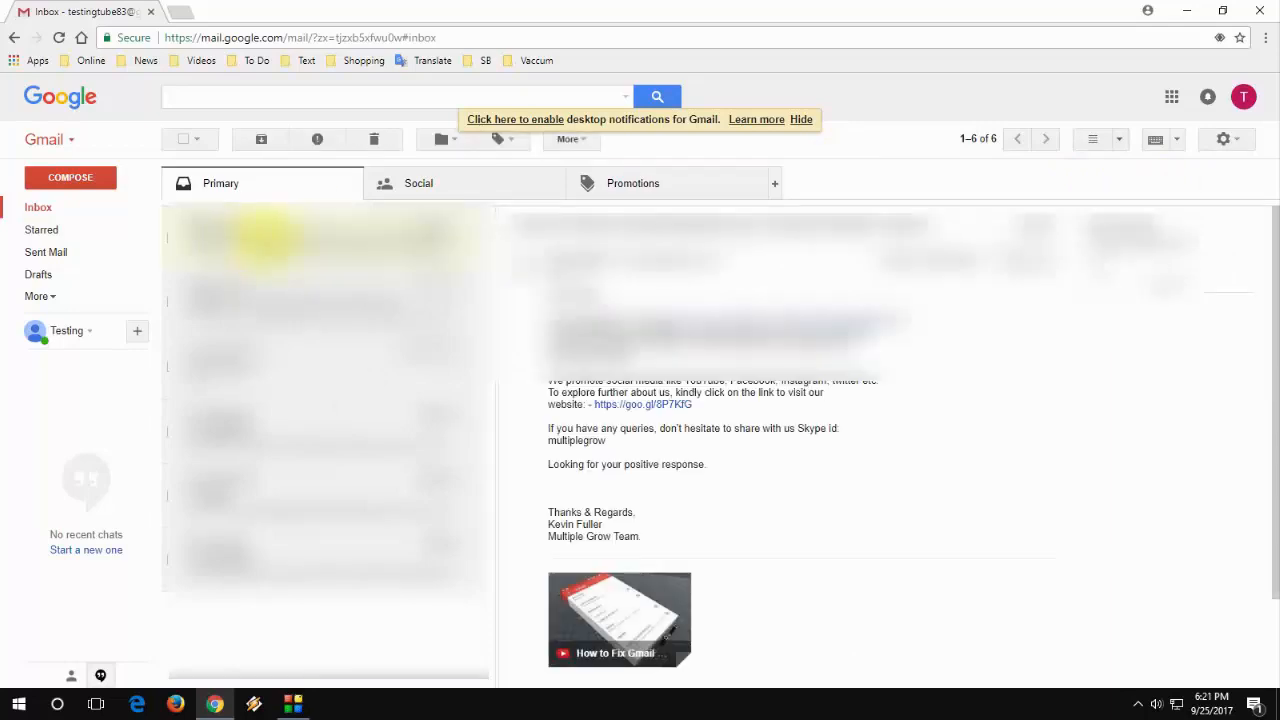
pyautogui.moveTo(632, 240)
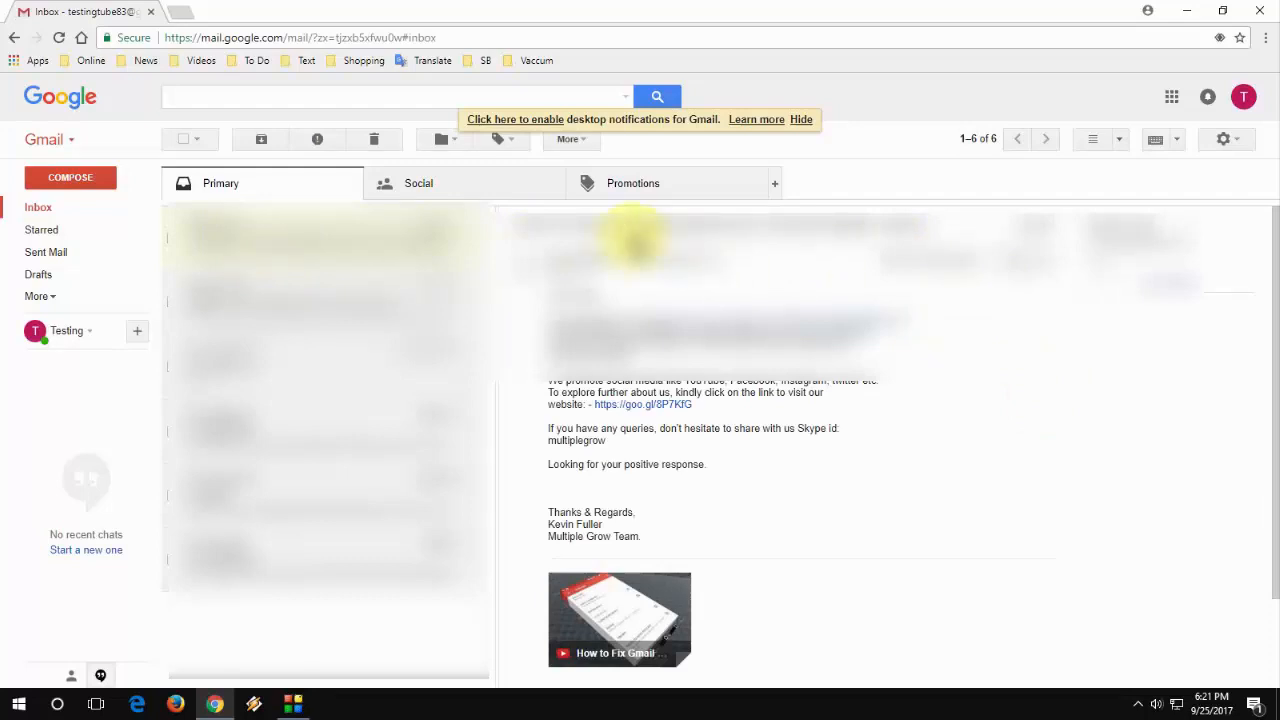
pyautogui.moveTo(1000, 388)
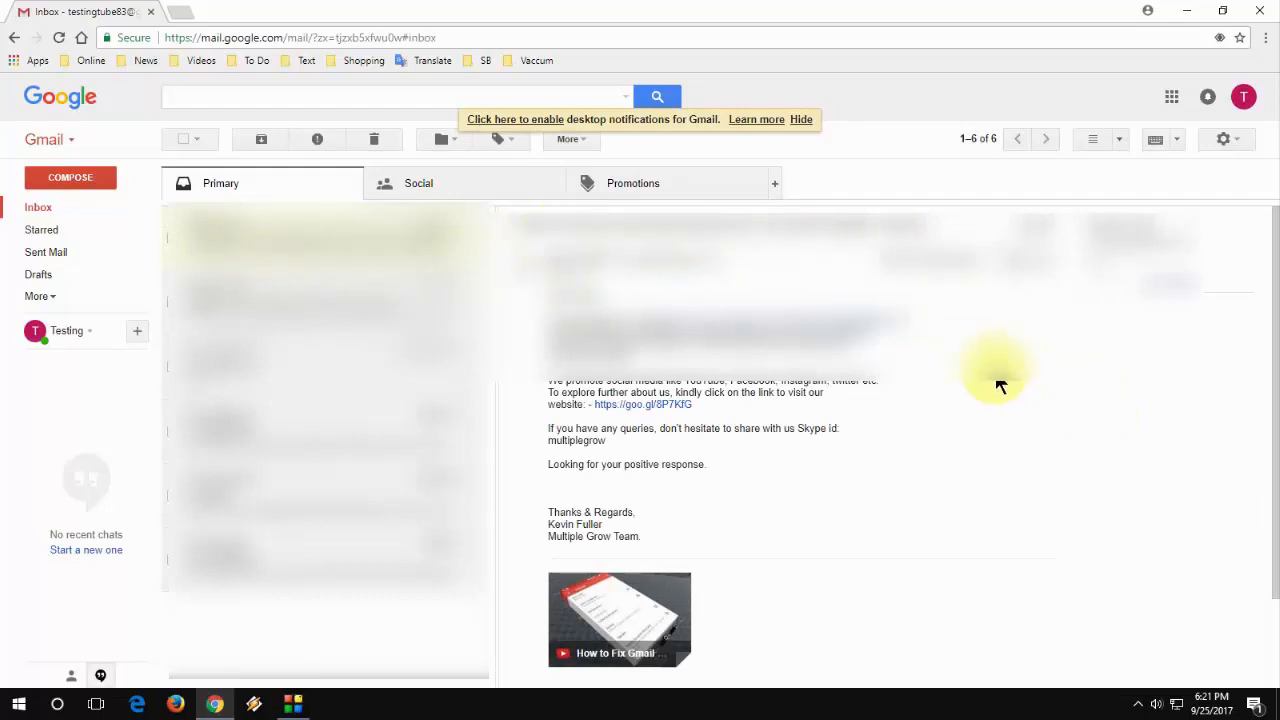
pyautogui.moveTo(504, 318)
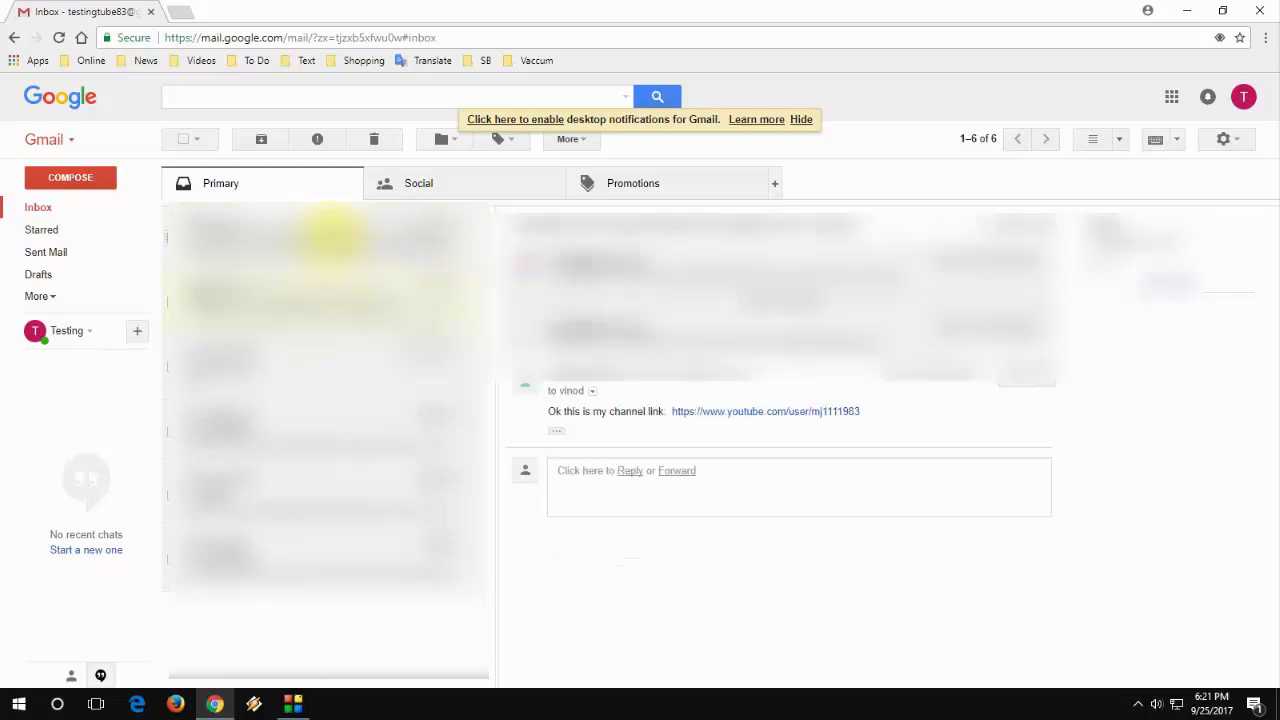
pyautogui.scroll(-3)
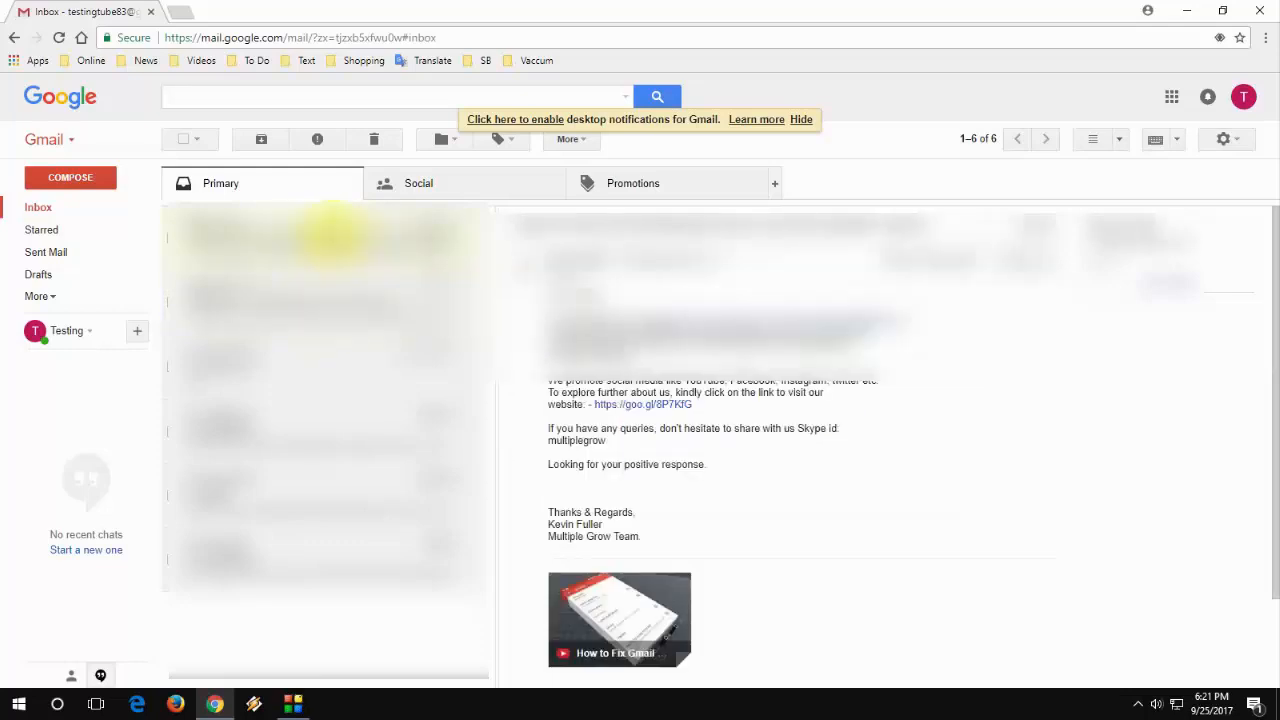